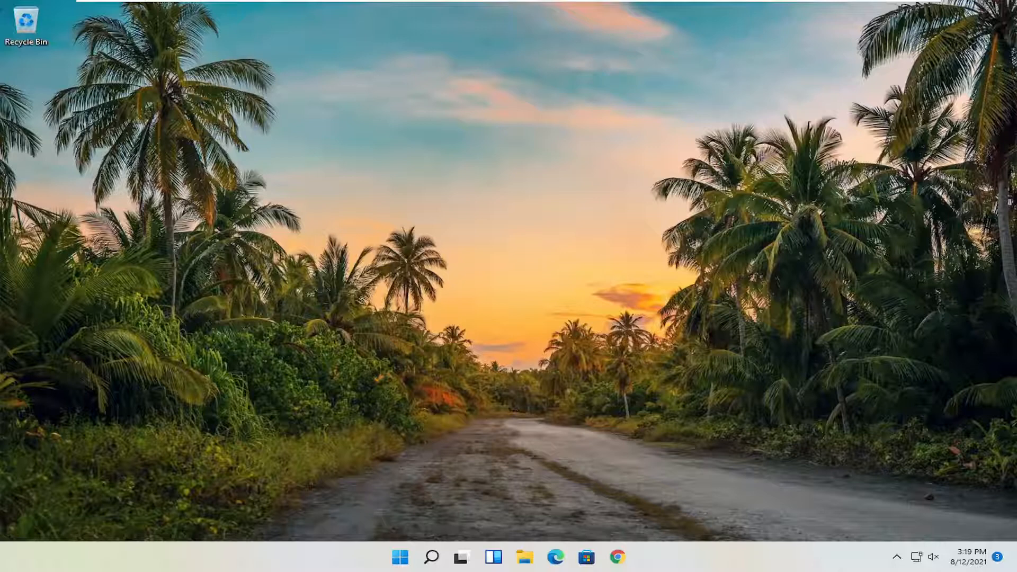
mouse_move(522, 408)
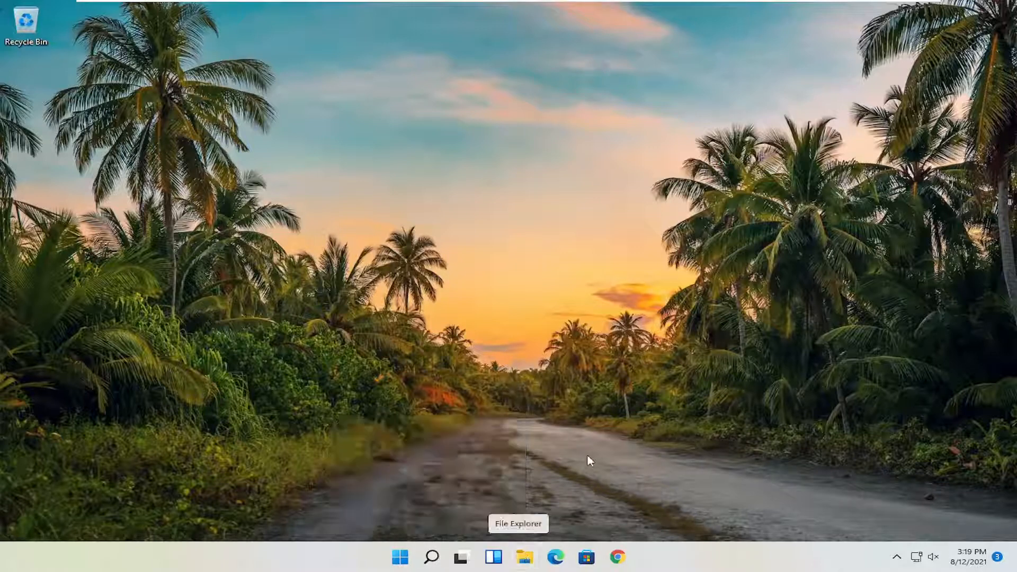
mouse_move(524, 557)
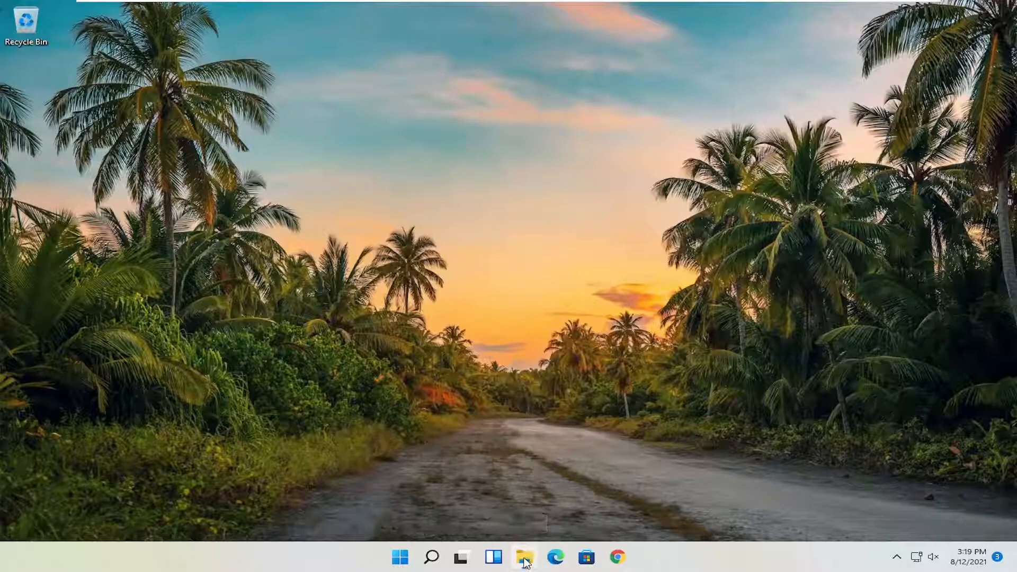
Step: Launch File Explorer, go to This PC and select Local Disk (C:)
left_click(523, 557)
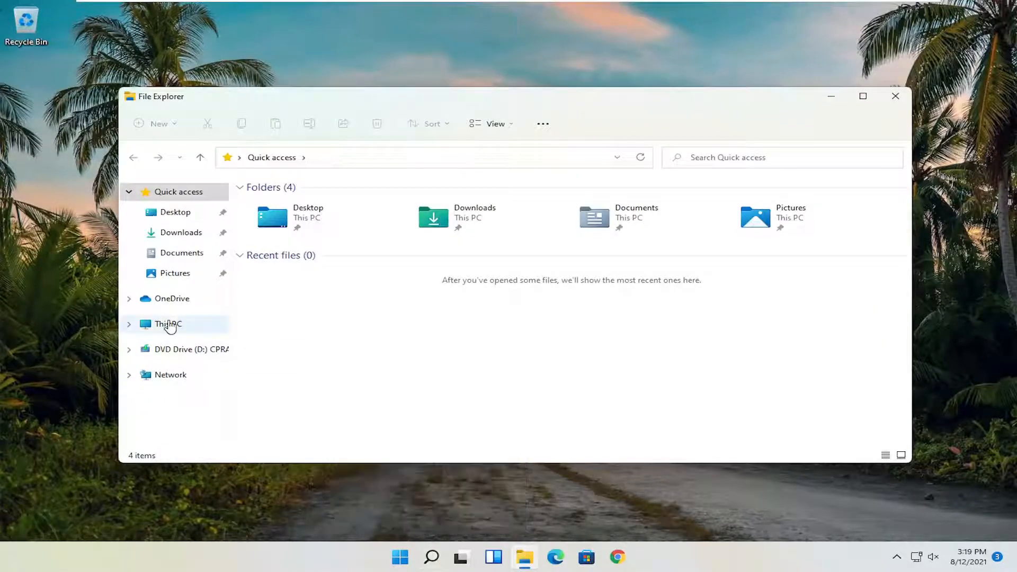
left_click(168, 323)
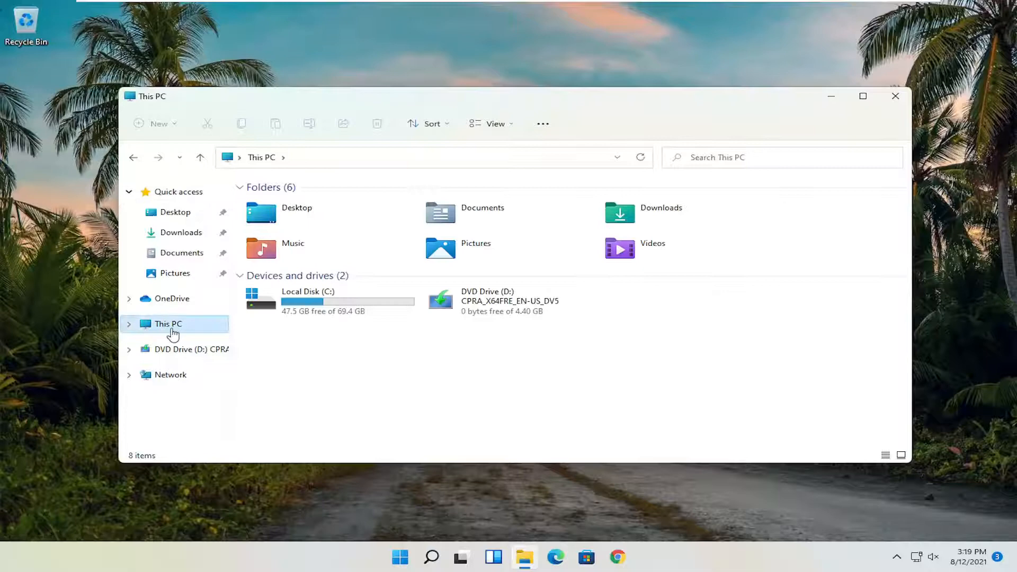
left_click(308, 301)
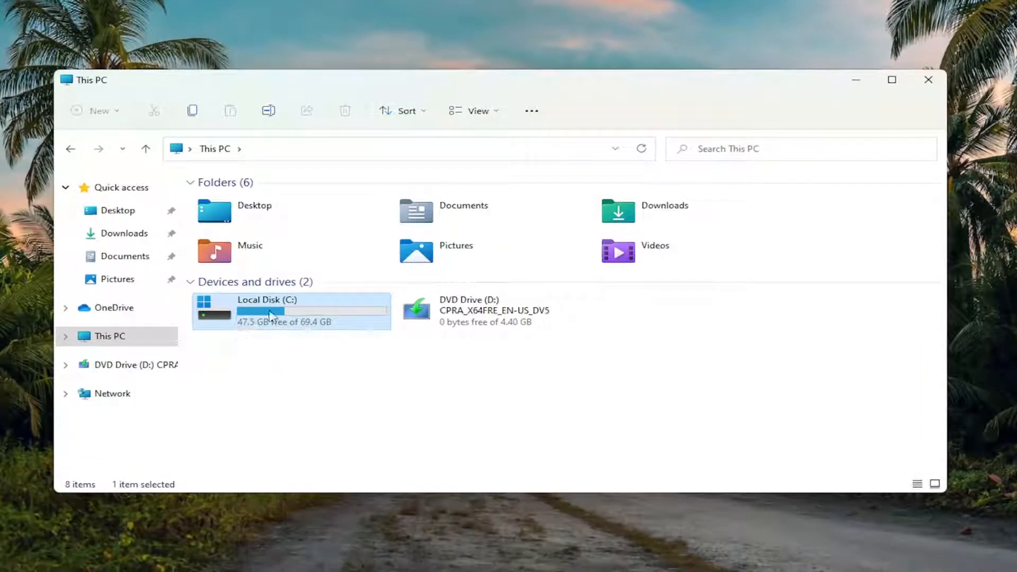
mouse_move(223, 309)
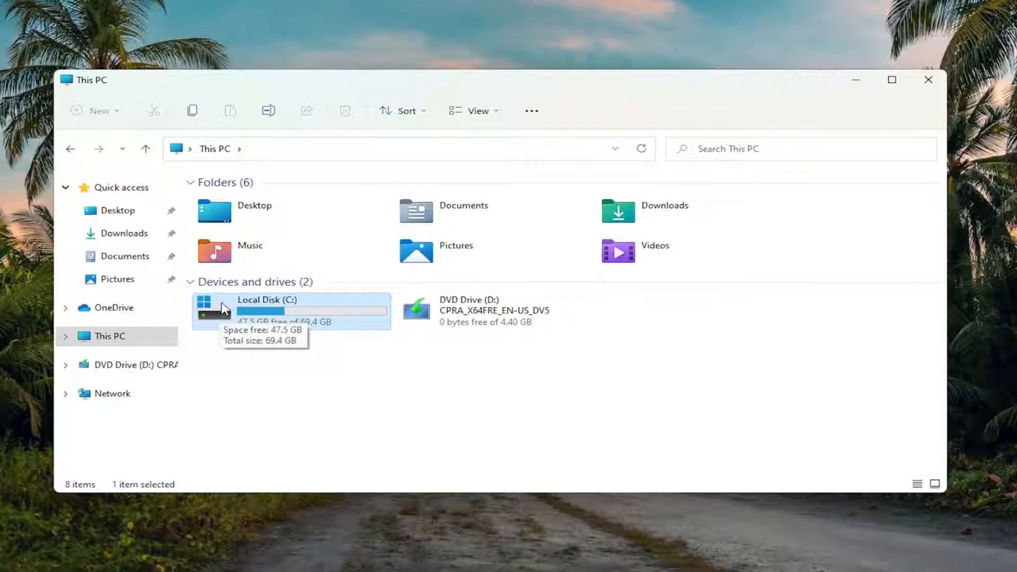
mouse_move(301, 317)
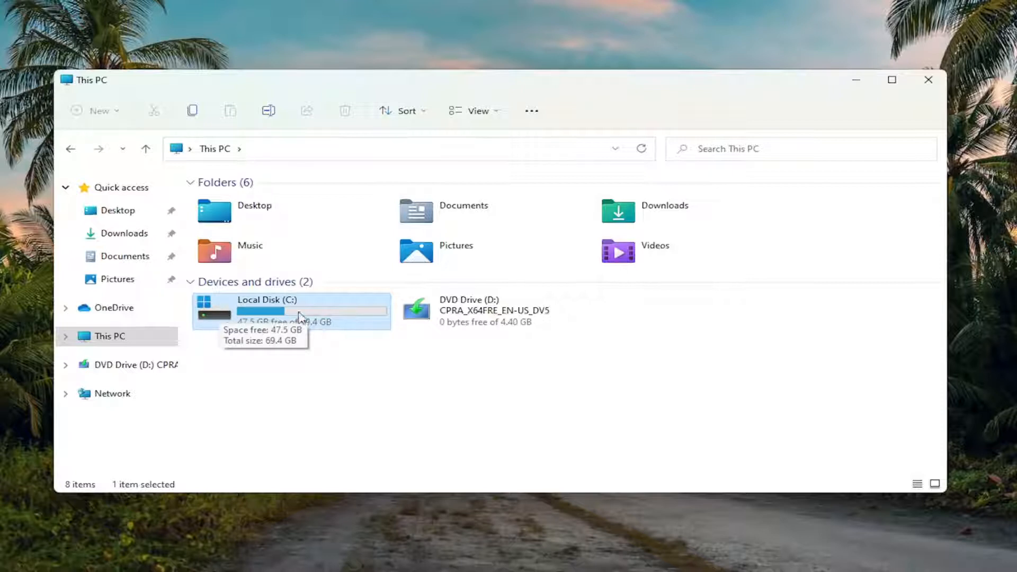
mouse_move(364, 392)
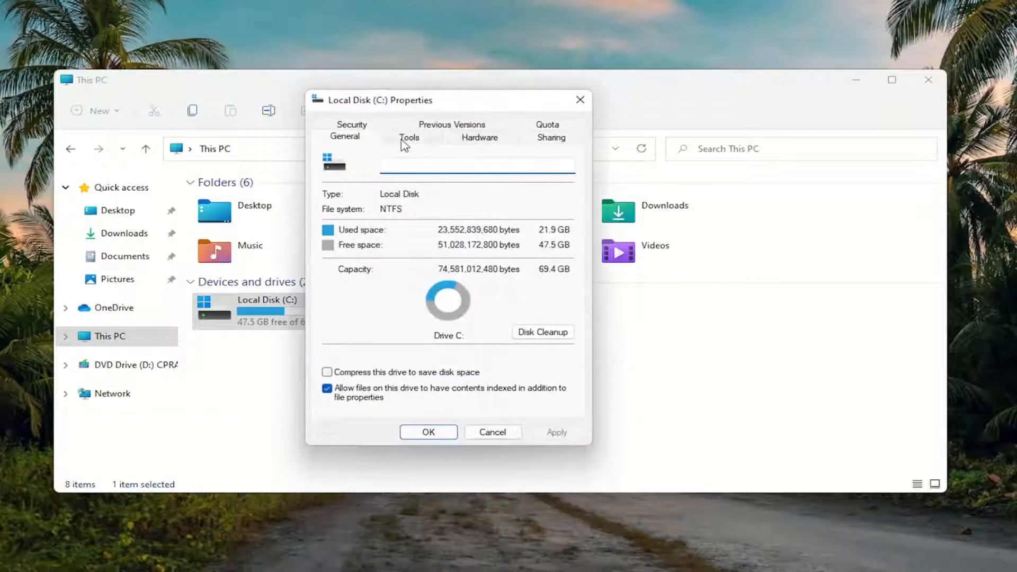
Step: Run Error checking on Local Disk (C:) from the Tools tab with Scan drive
left_click(408, 137)
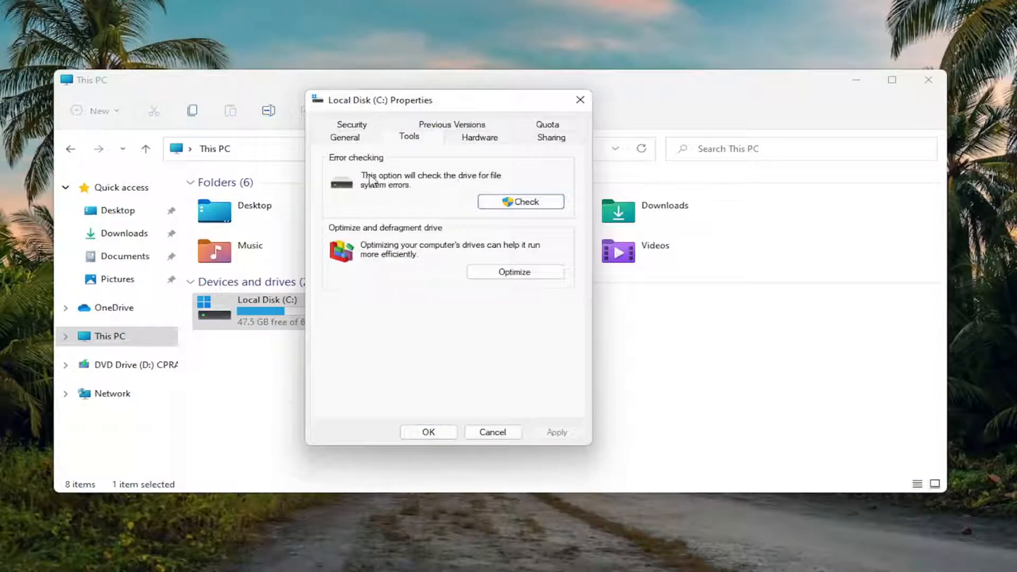
mouse_move(398, 199)
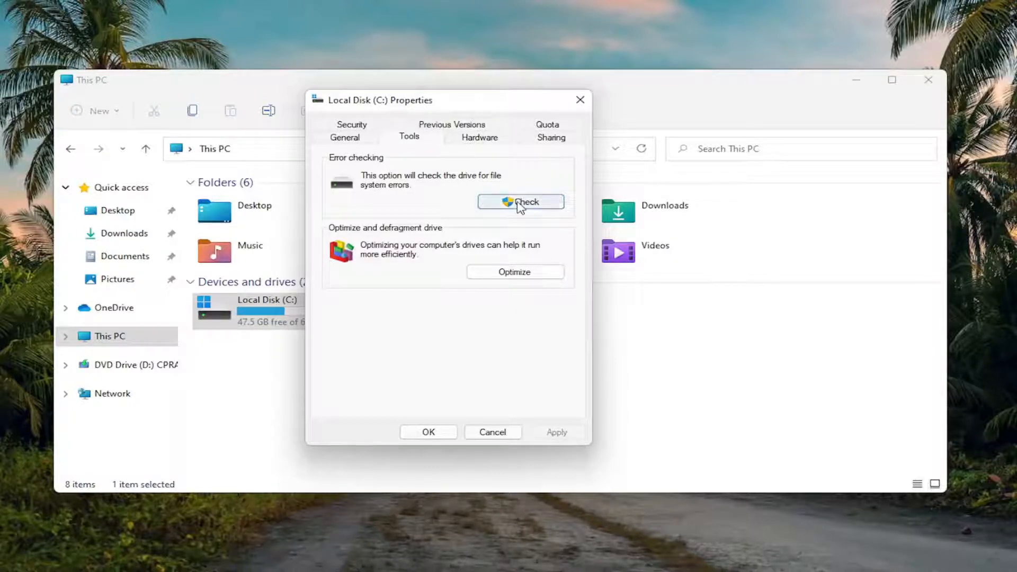
left_click(519, 202)
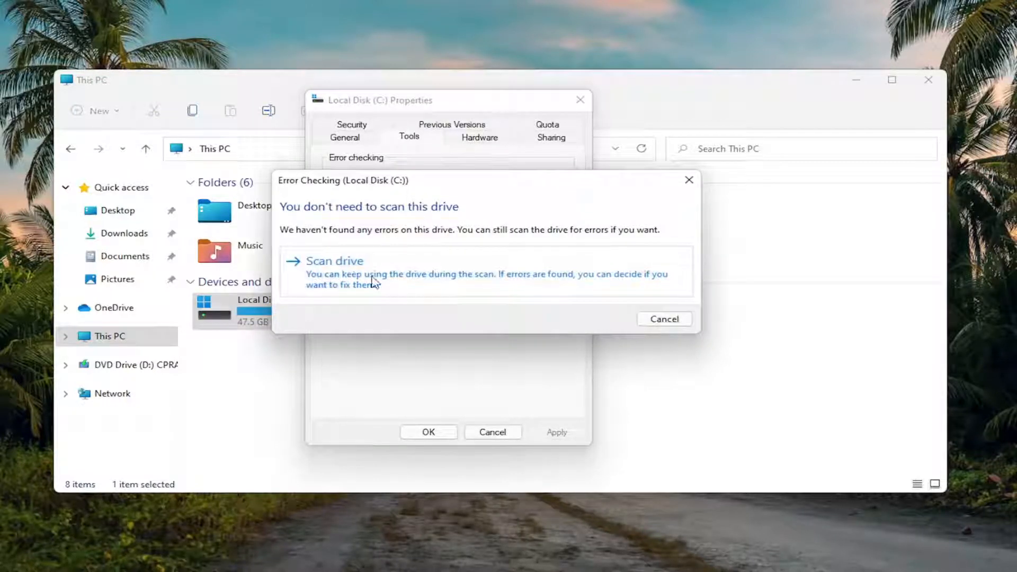
left_click(334, 261)
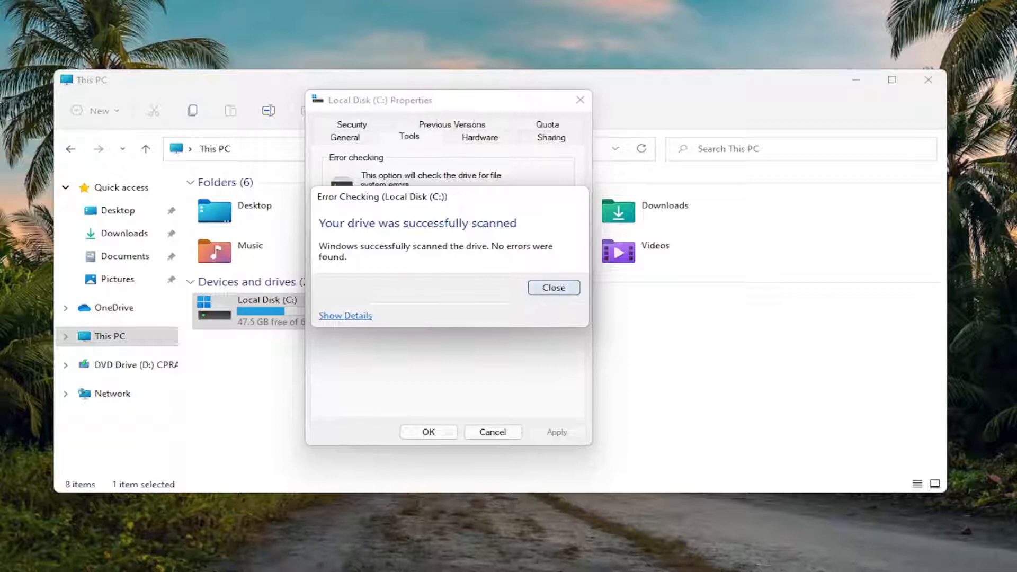
Step: Dismiss the scan result, search for 'cmd' and run Command Prompt as administrator
left_click(553, 287)
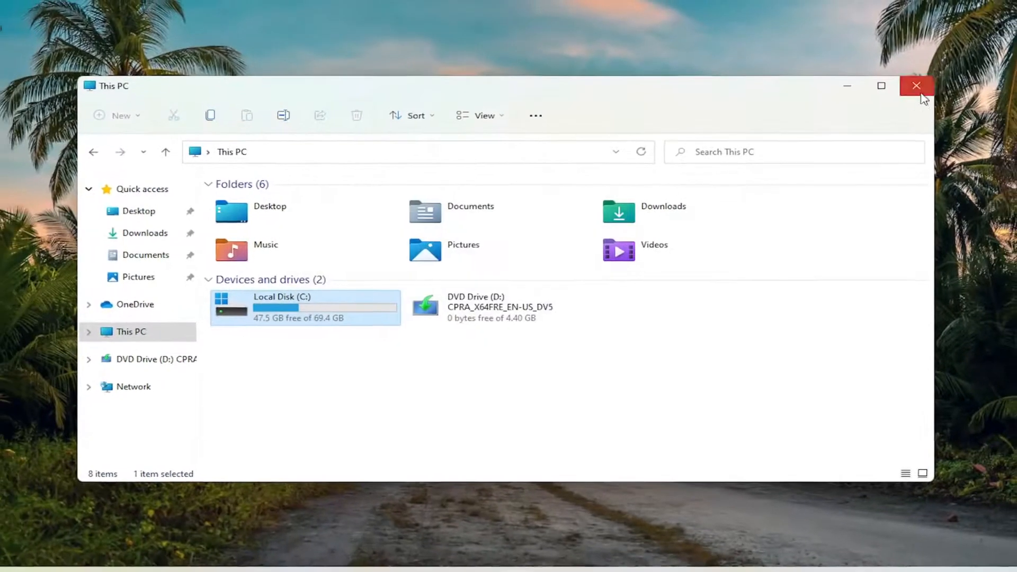
left_click(431, 556)
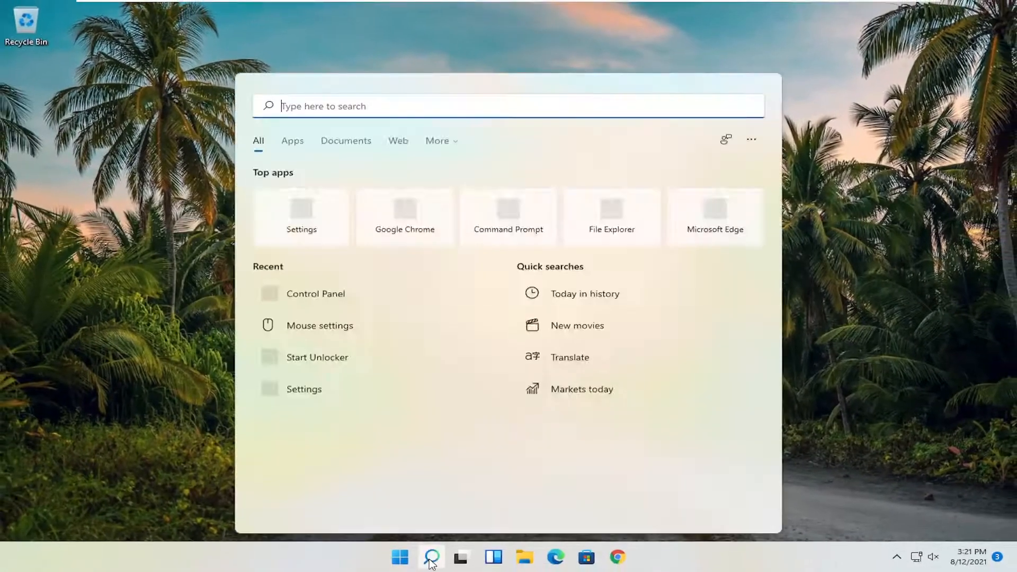
type("cmd")
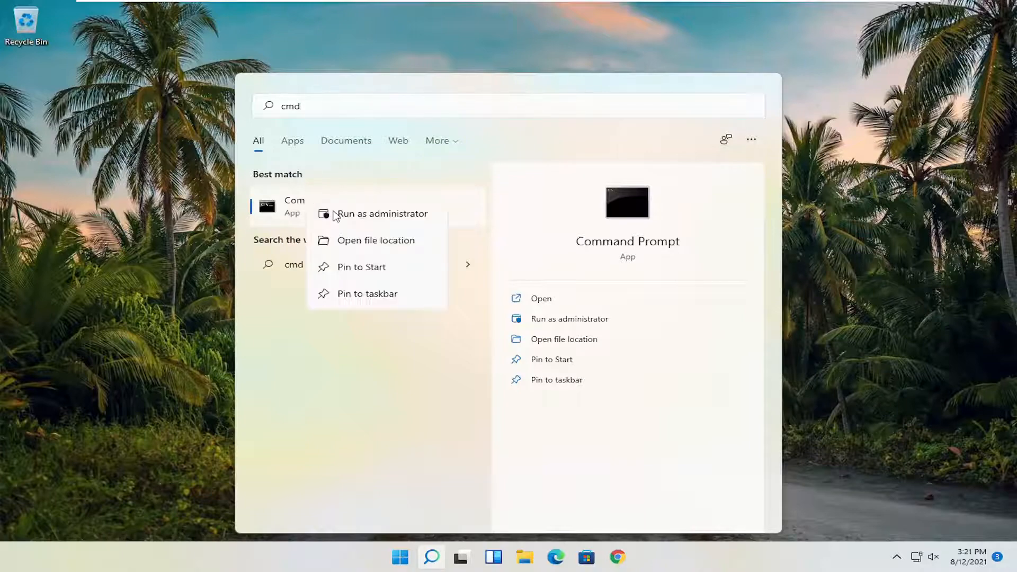
left_click(383, 213)
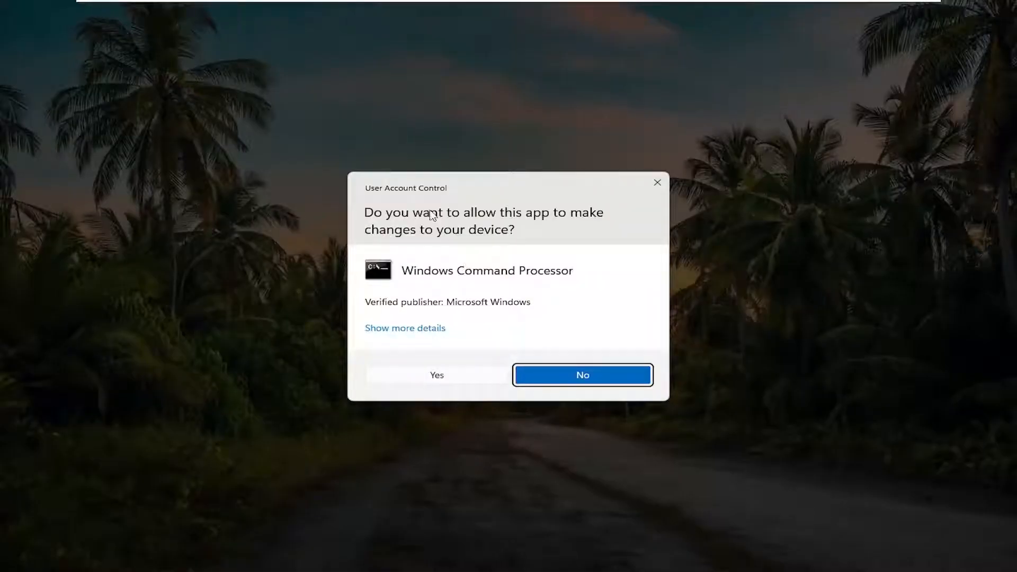
mouse_move(437, 375)
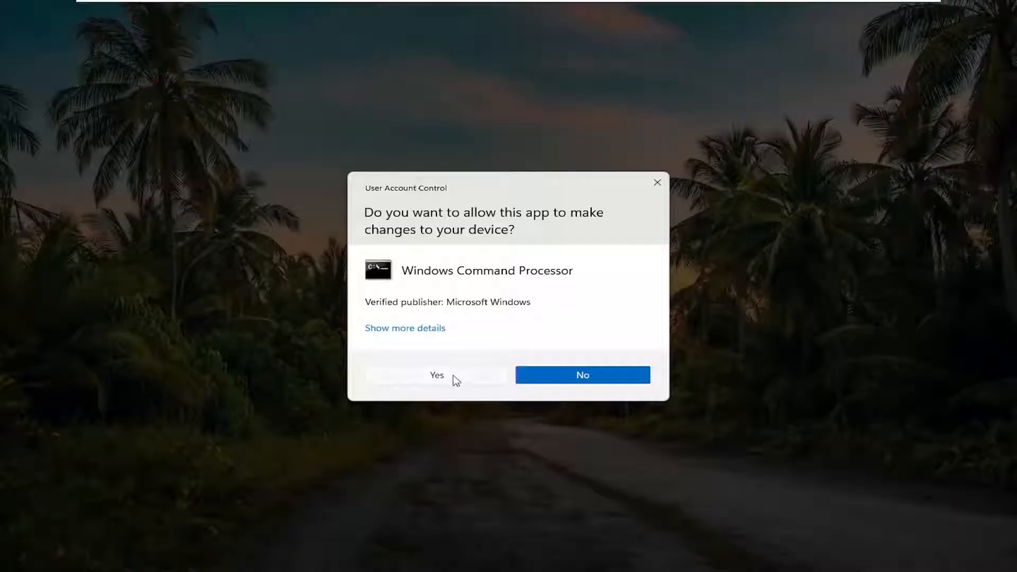
Step: Approve the UAC prompt and run 'sfc /scannow' in the elevated Command Prompt
left_click(436, 374)
type("s")
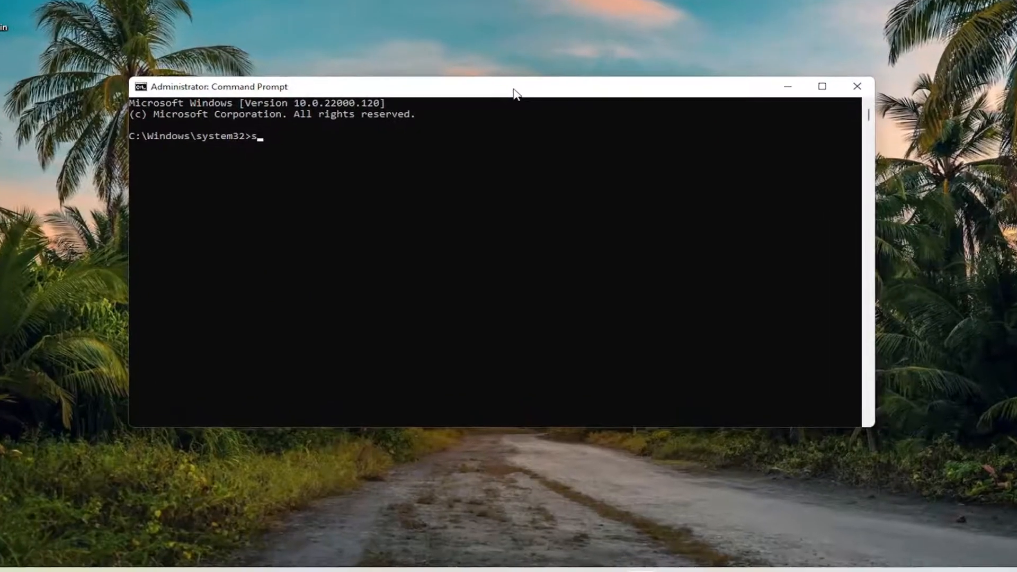
type("fc /s")
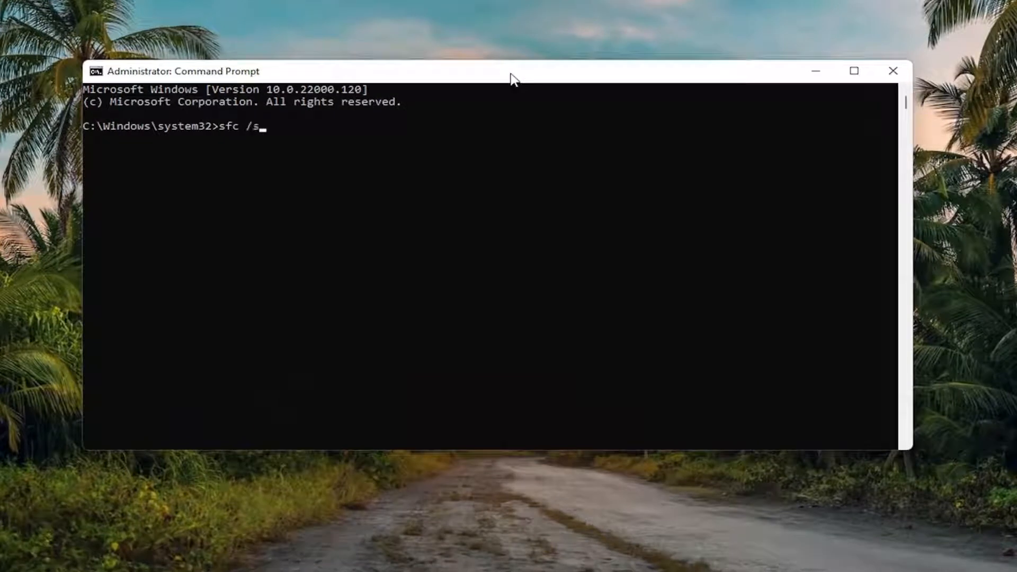
type("cannow")
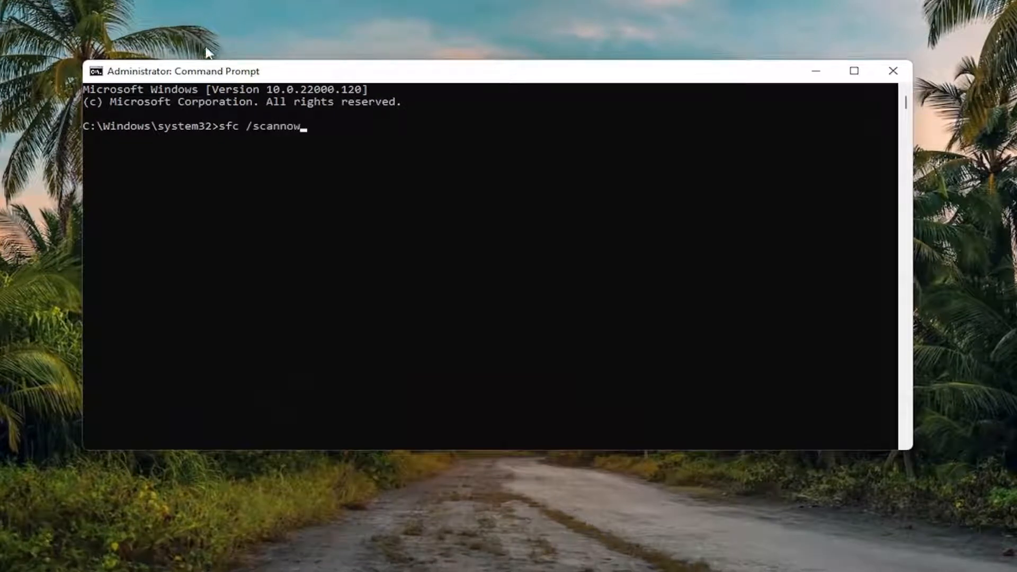
mouse_move(252, 148)
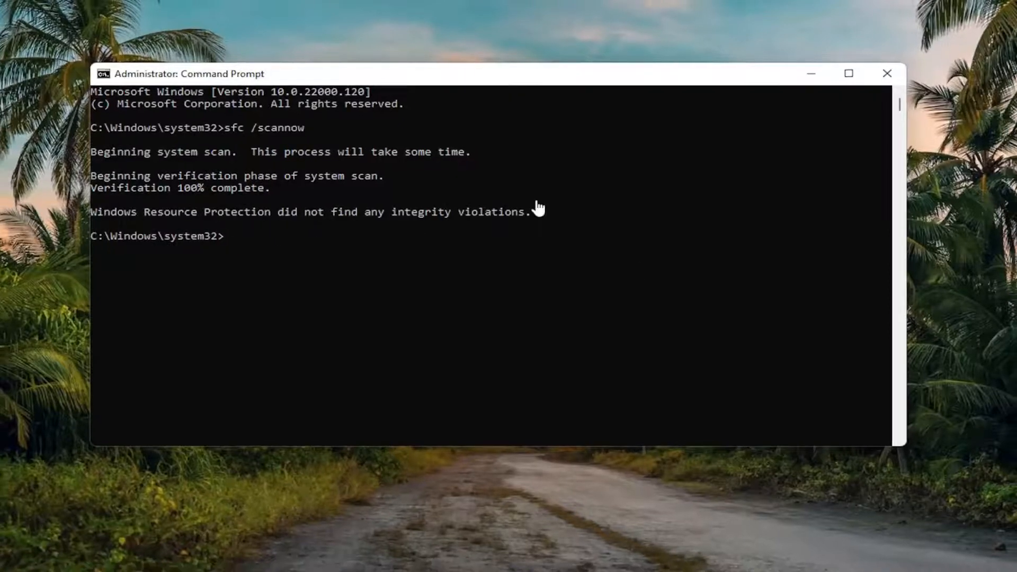
Step: Close the Command Prompt window after the scan reports no integrity violations
left_click(886, 73)
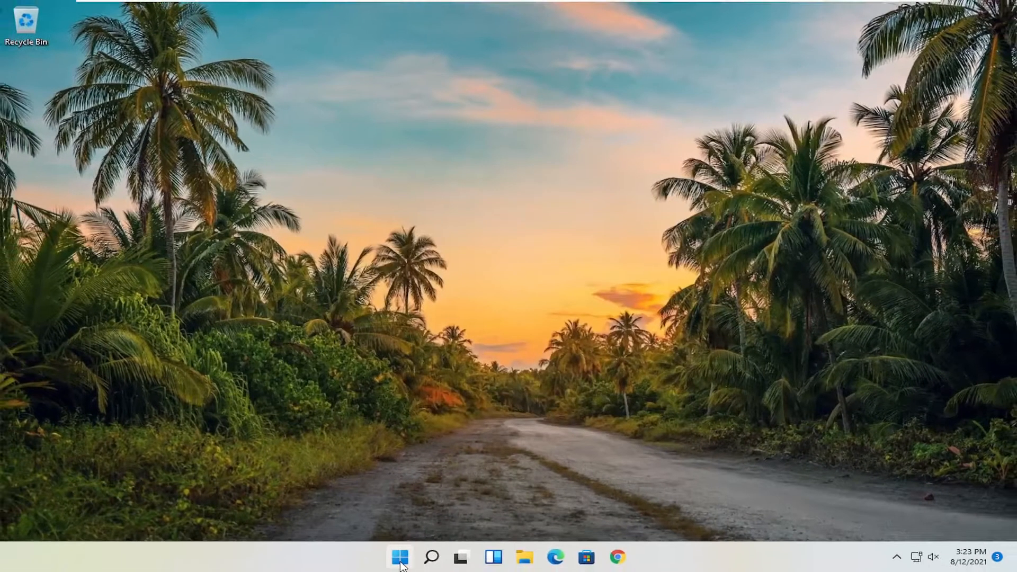
mouse_move(535, 523)
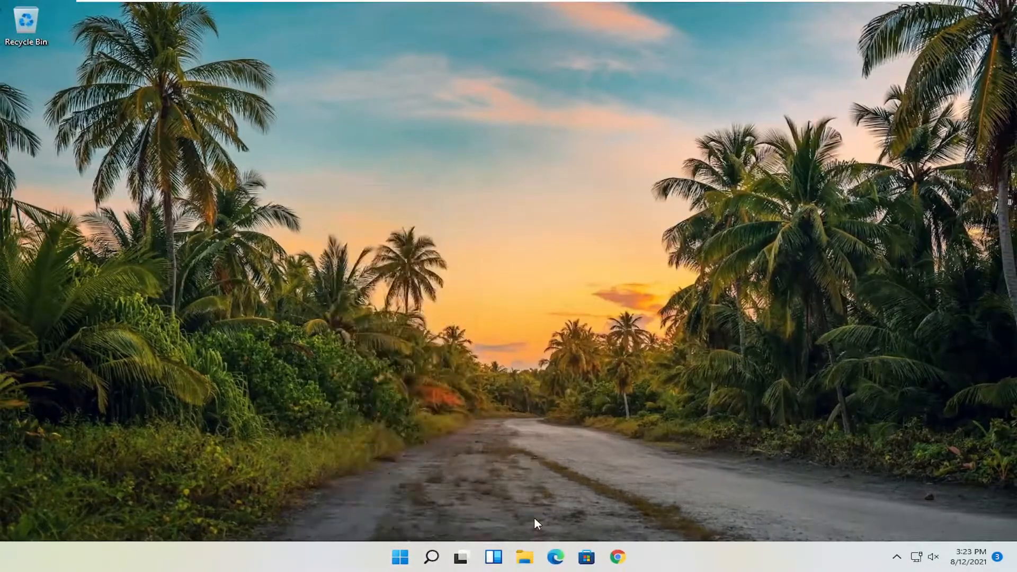